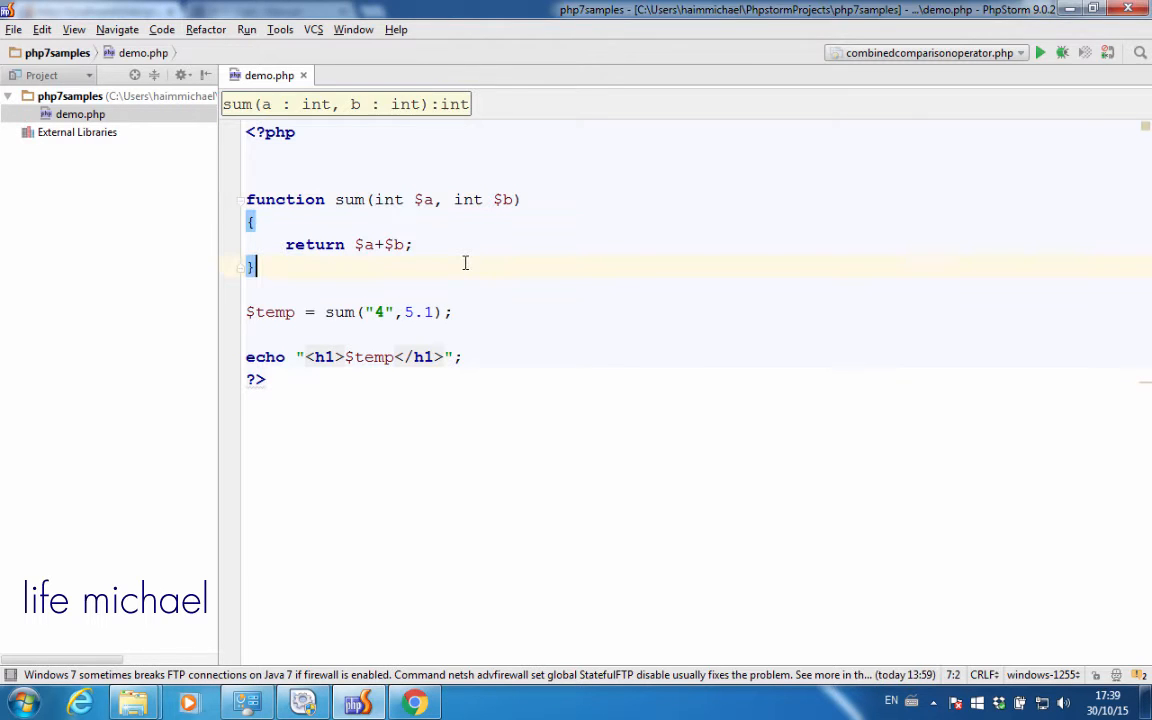
Try callable and array as the first parameter's type before settling back on int, then return to the editor
double_click(388, 199)
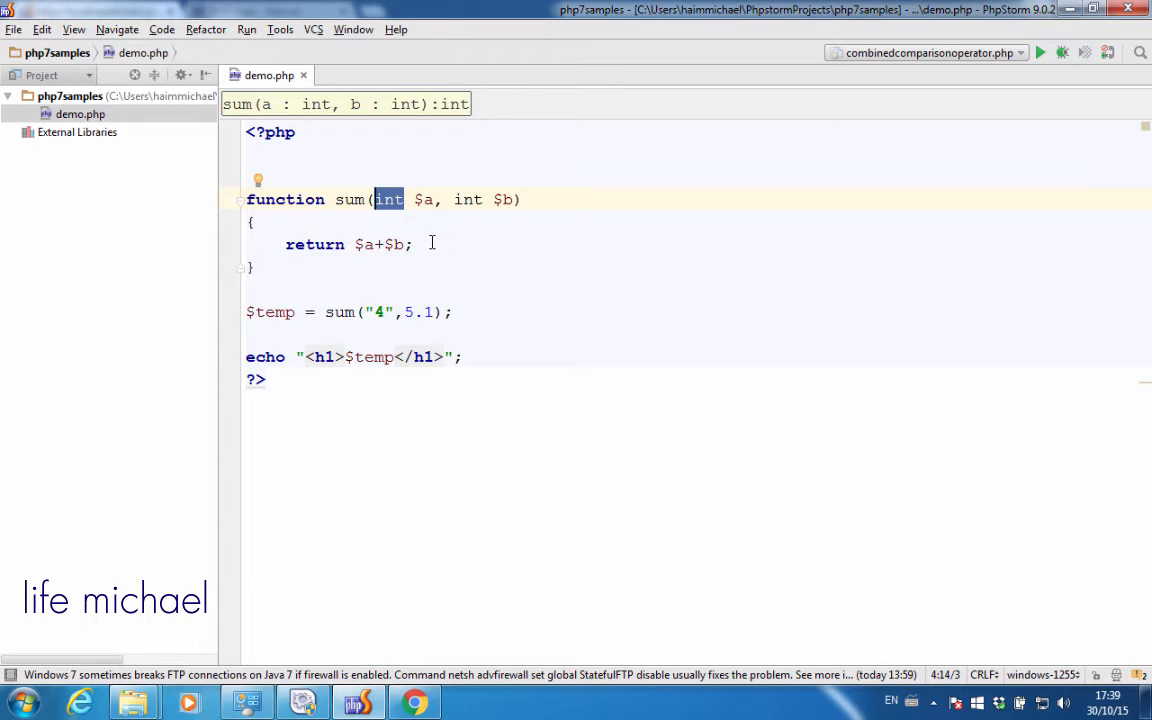
type("c")
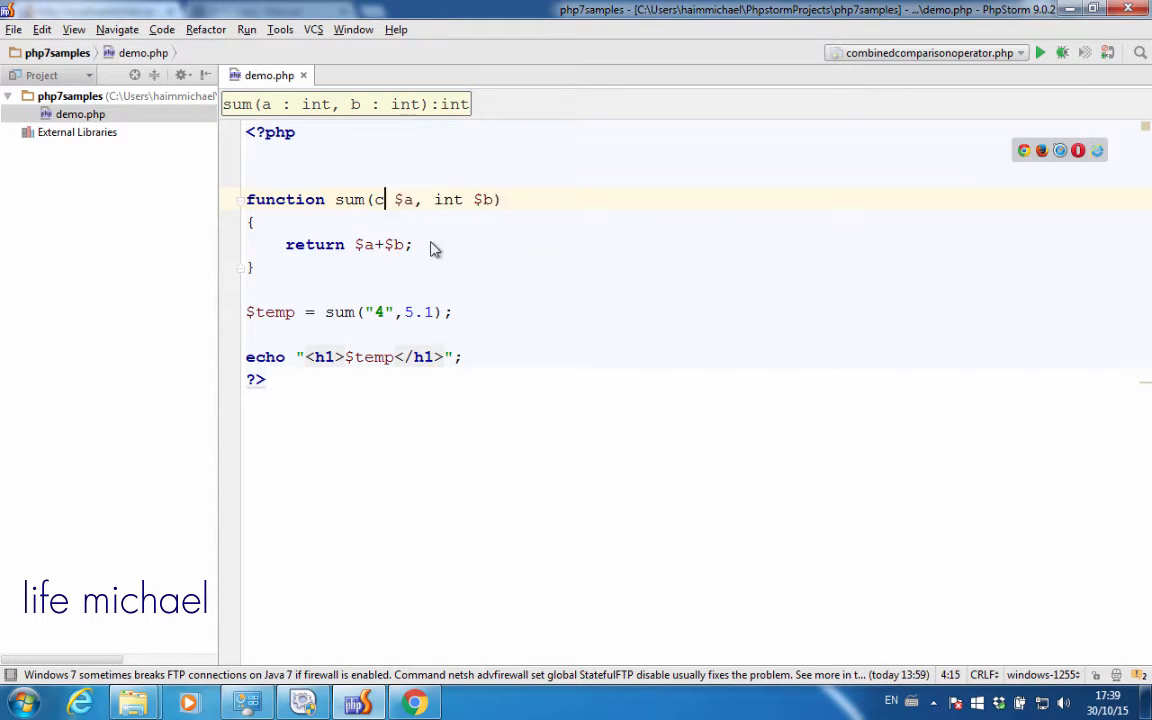
type("allable")
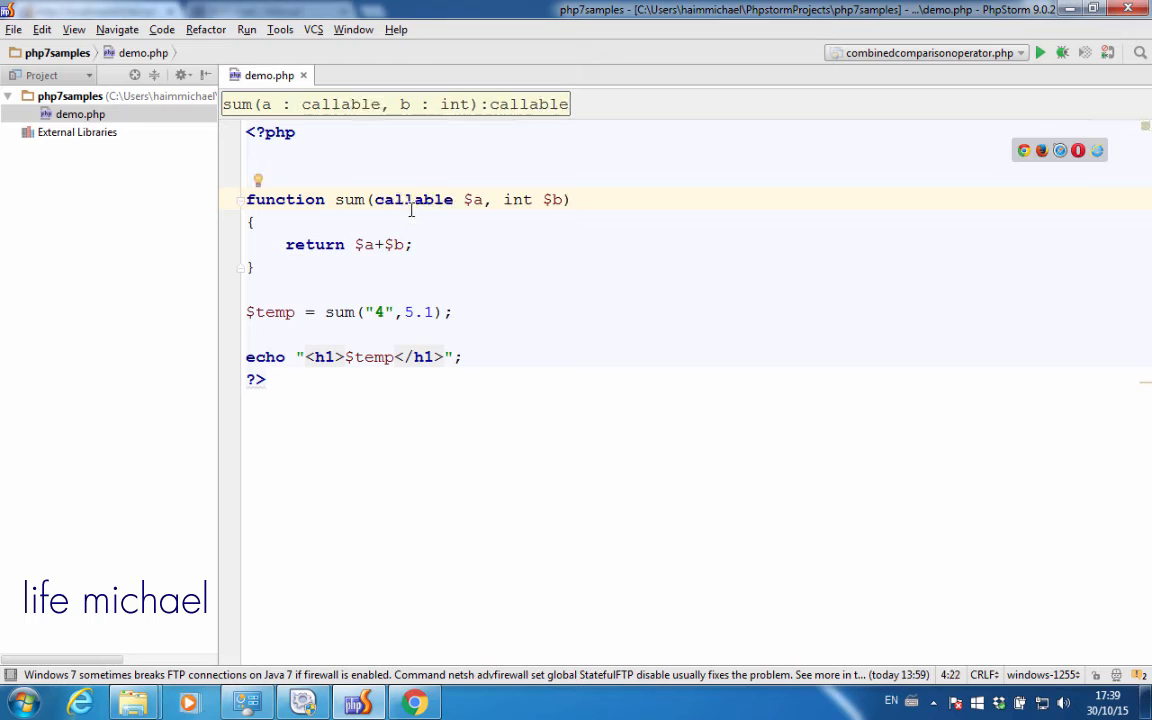
type("array")
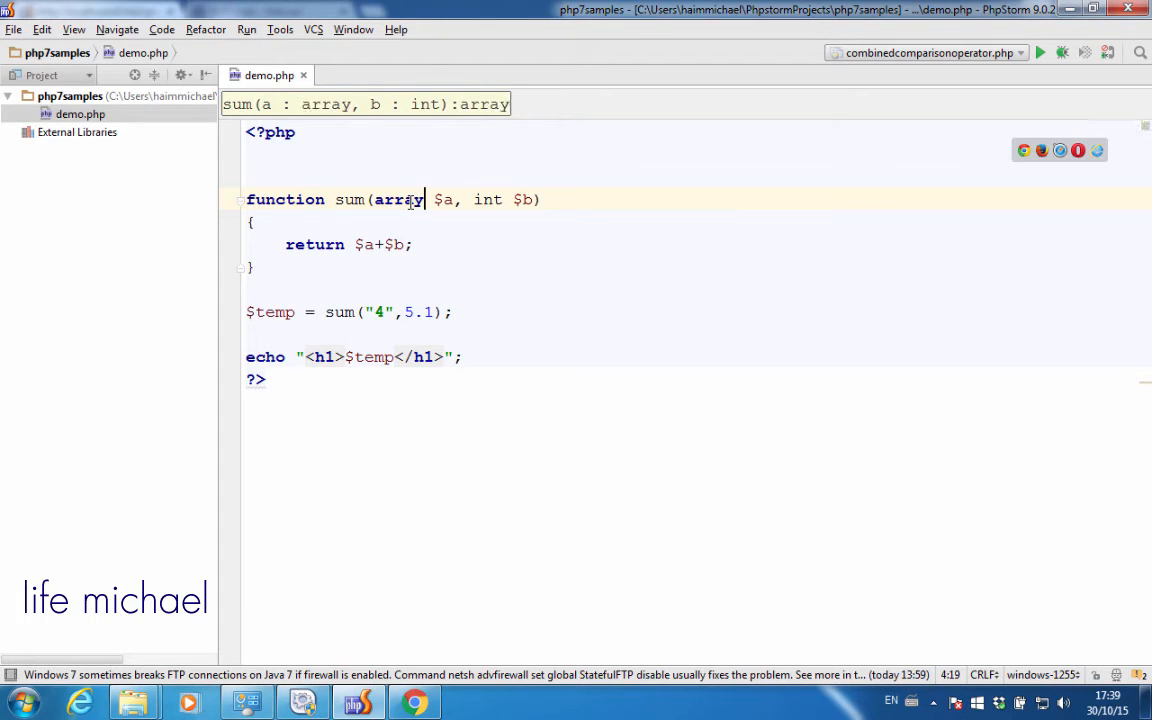
double_click(401, 199)
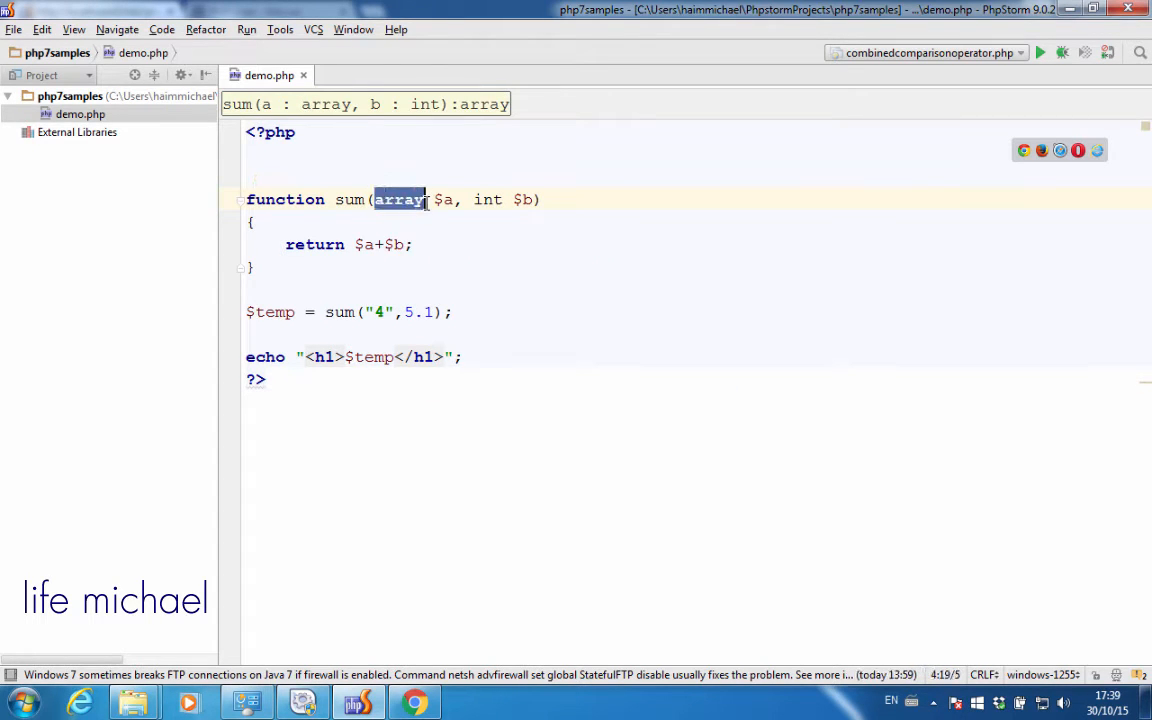
type("in")
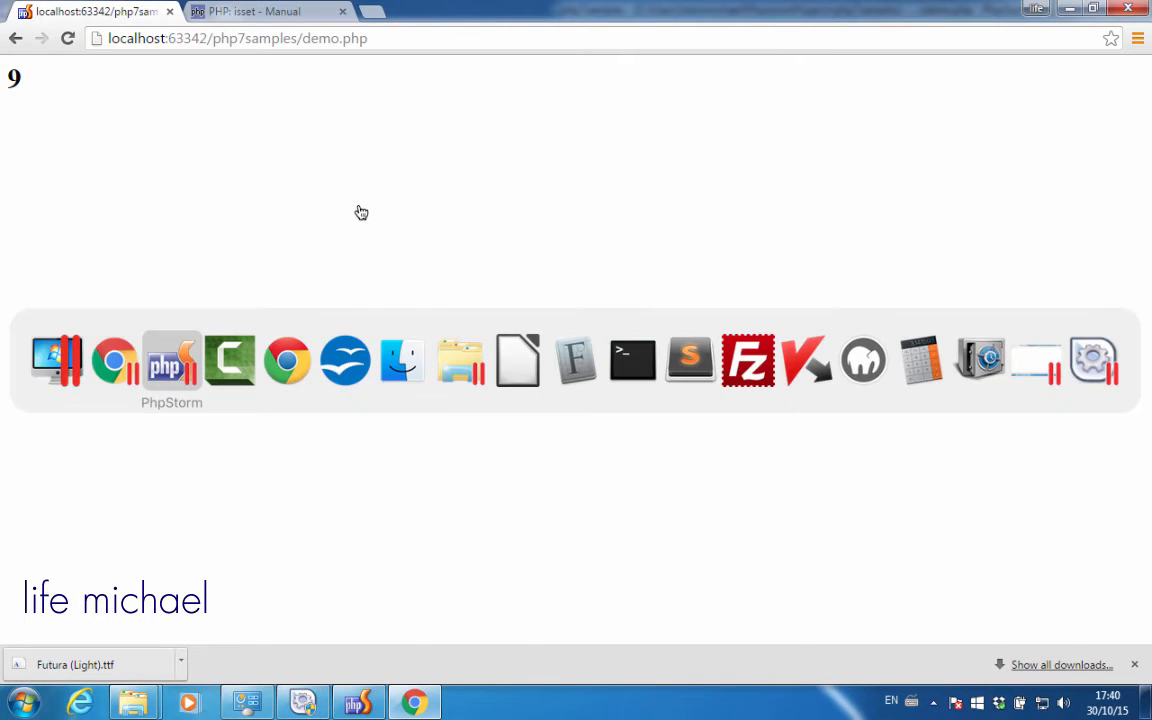
left_click(171, 360)
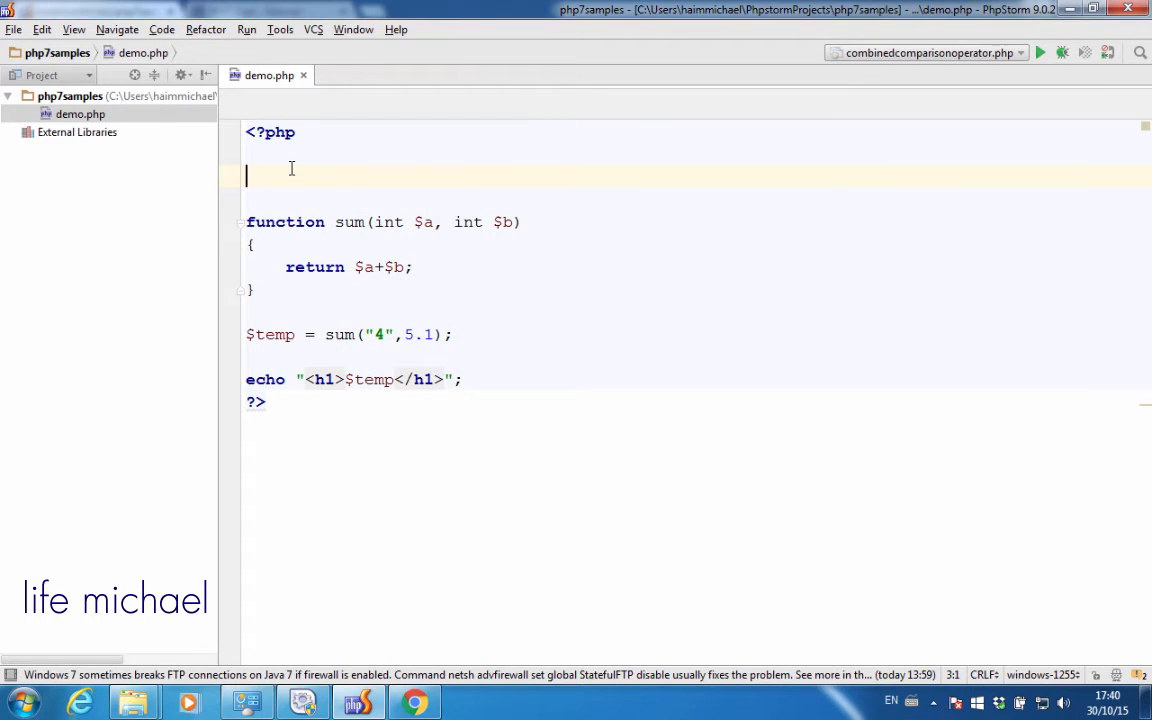
Add declare(strict_types=1); on the line under <?php
type("declare(strict_types=1);")
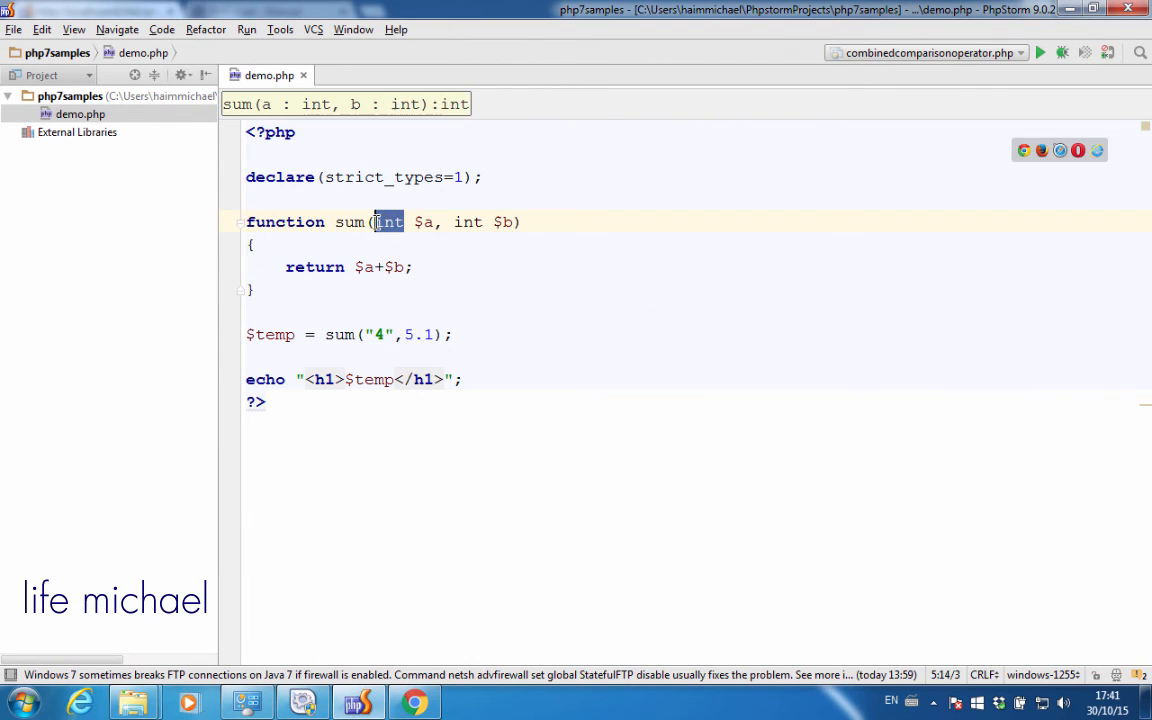
Retype both sum parameters as float and trim the second call argument's decimal part
type("float")
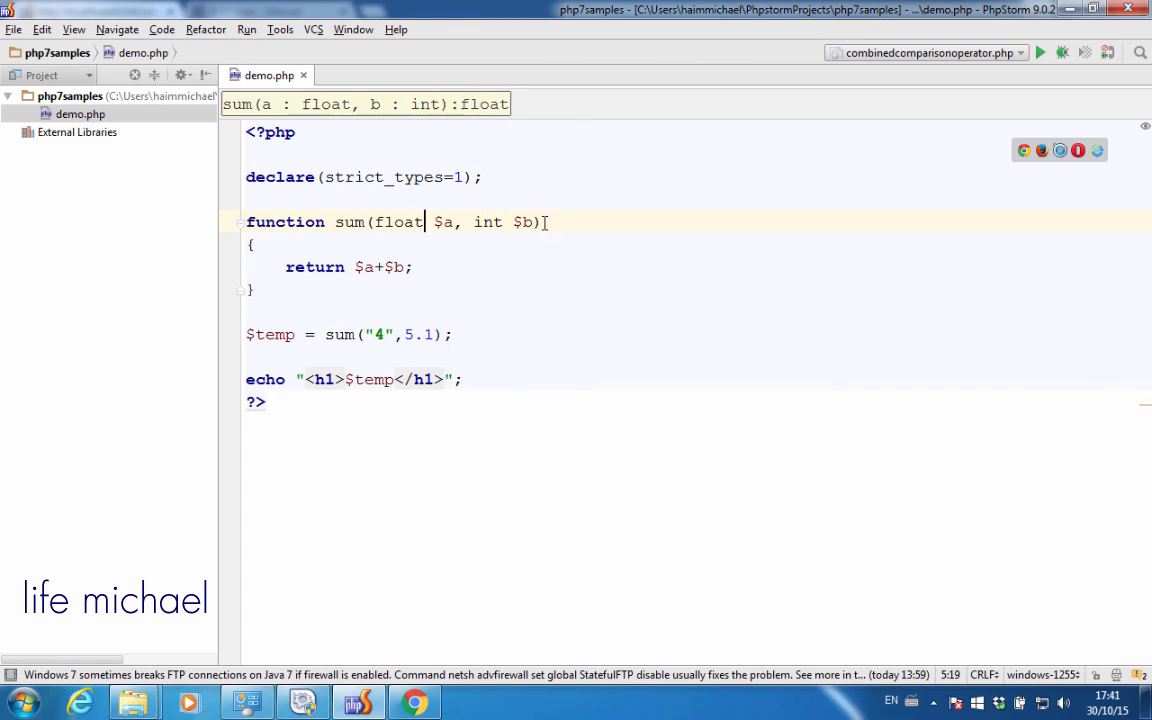
type("float")
left_click(355, 335)
type("3")
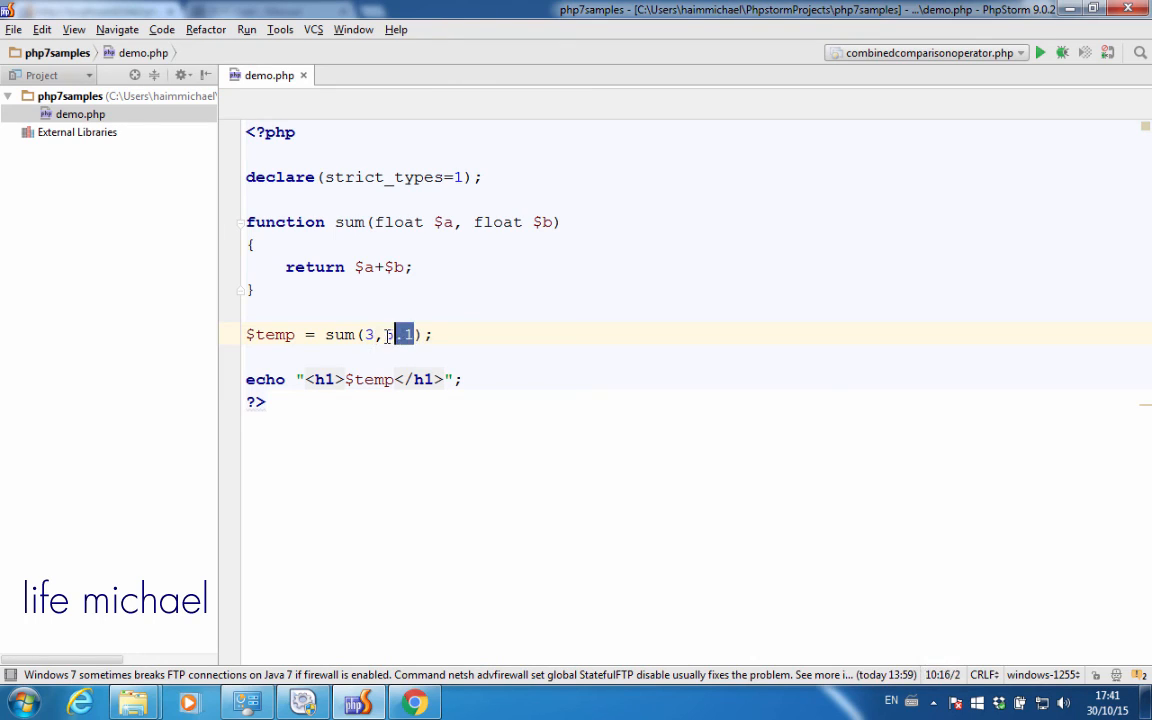
key("Delete")
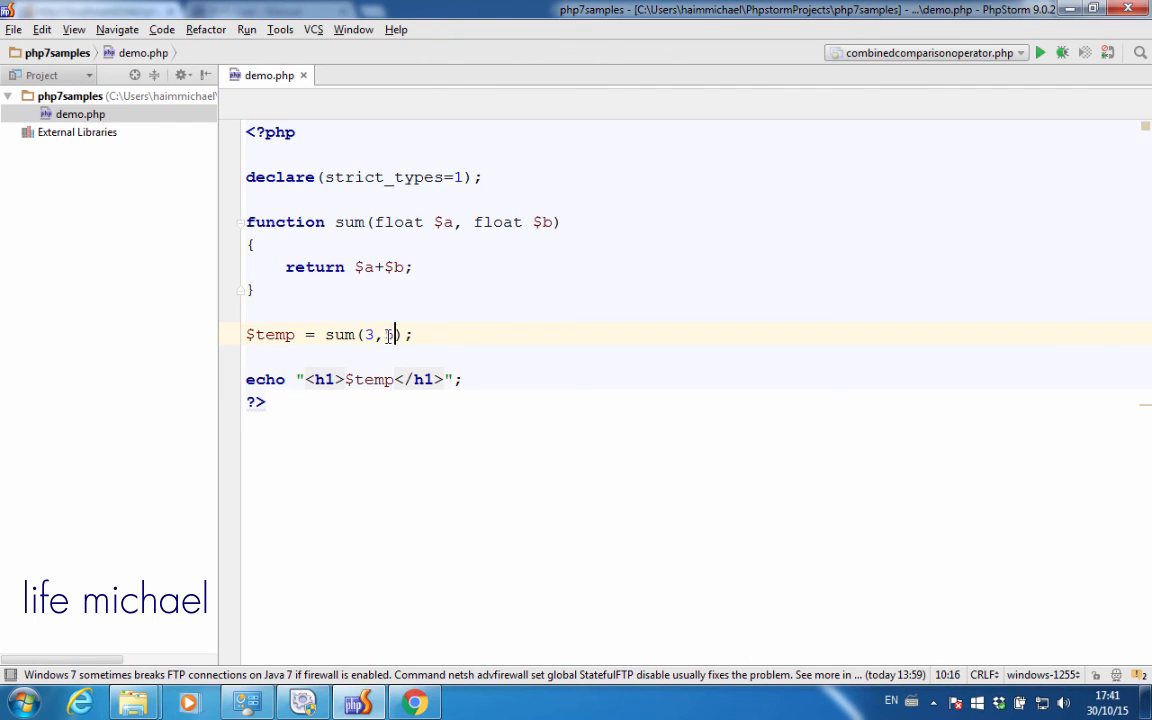